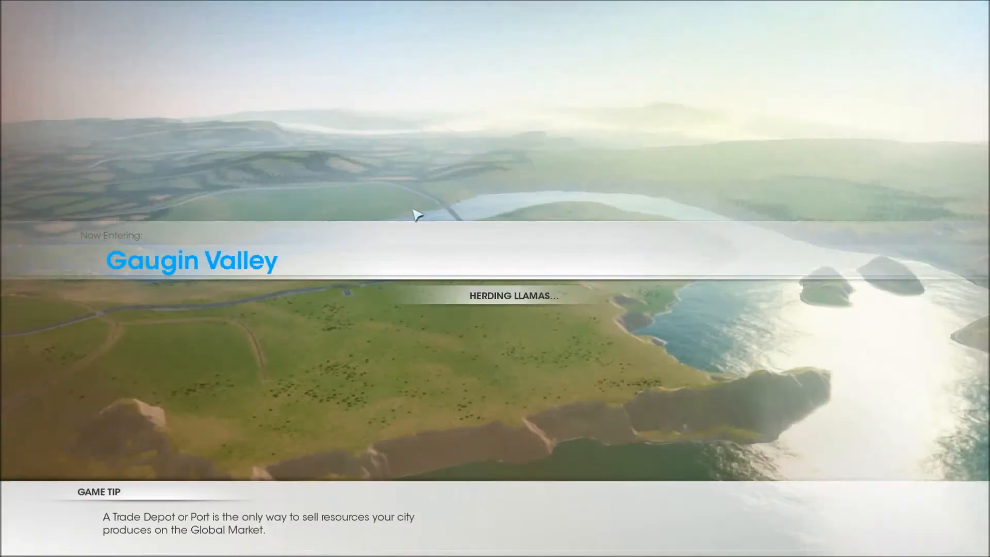
pyautogui.moveTo(421, 280)
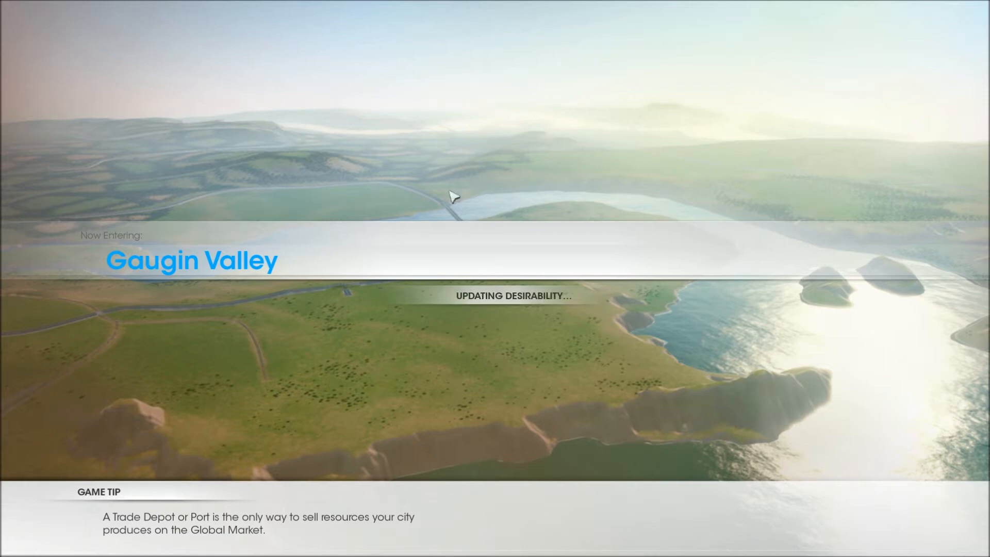
pyautogui.moveTo(469, 255)
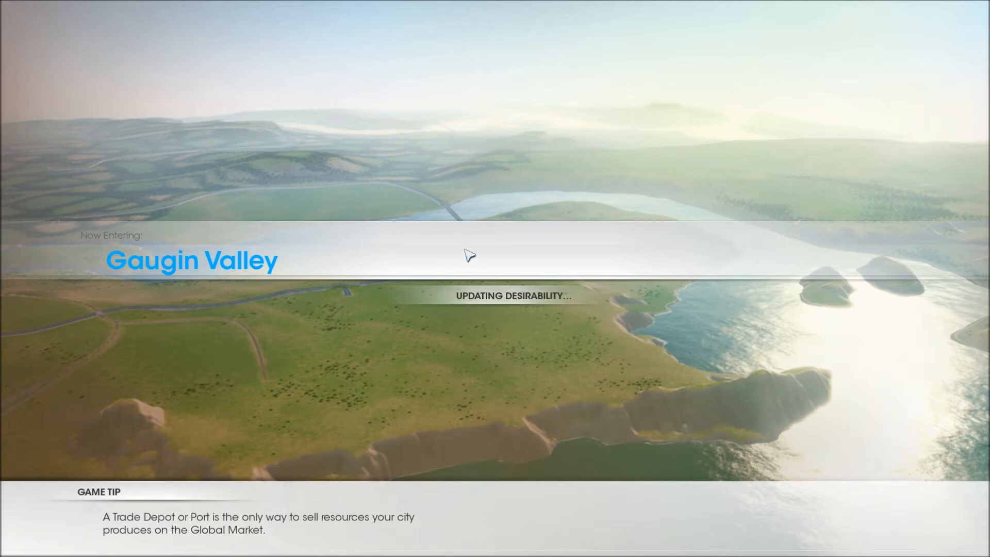
pyautogui.moveTo(546, 240)
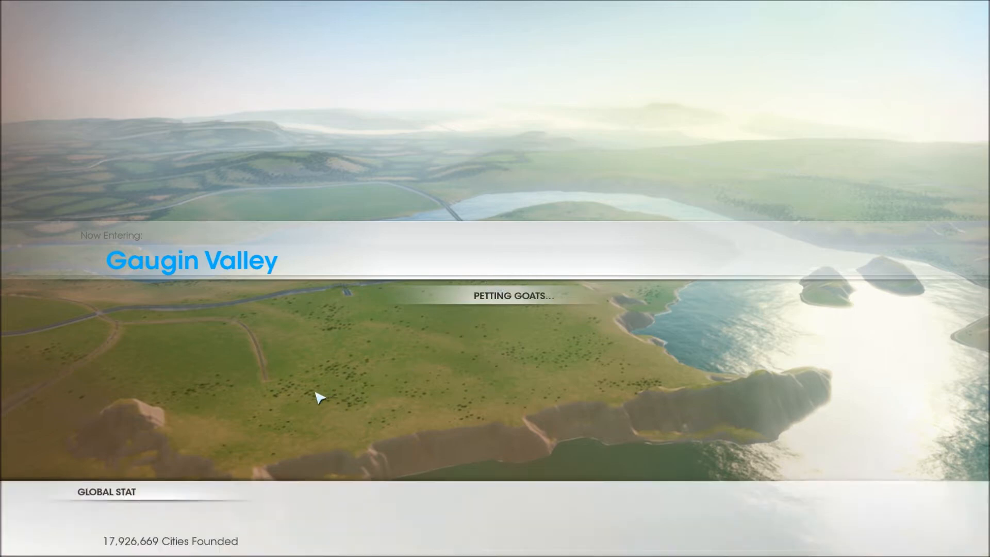
pyautogui.moveTo(300, 319)
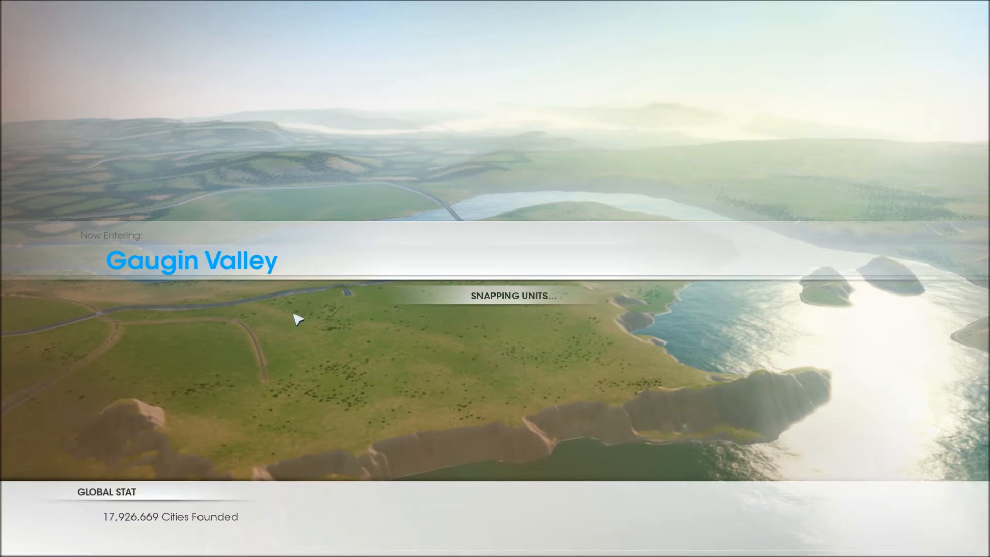
pyautogui.moveTo(328, 323)
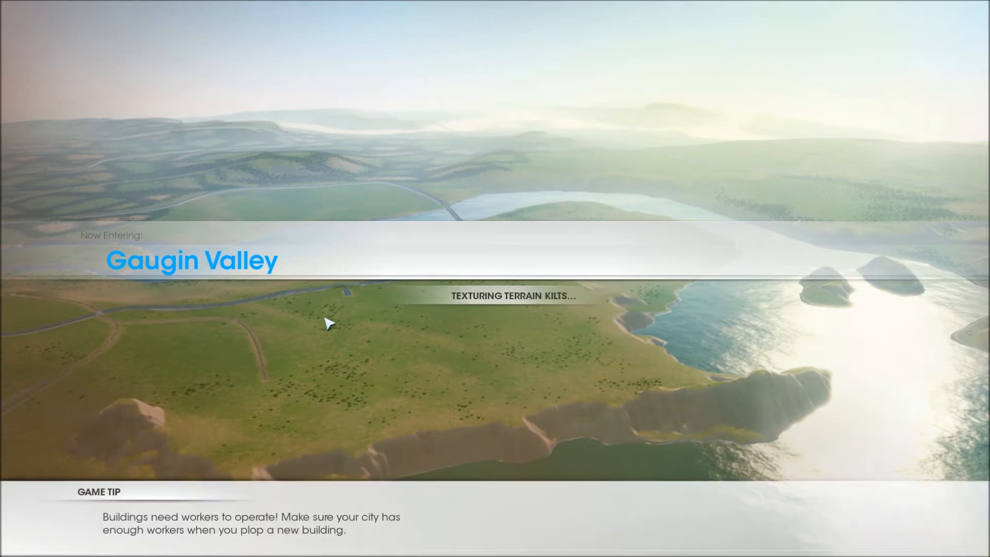
pyautogui.moveTo(336, 337)
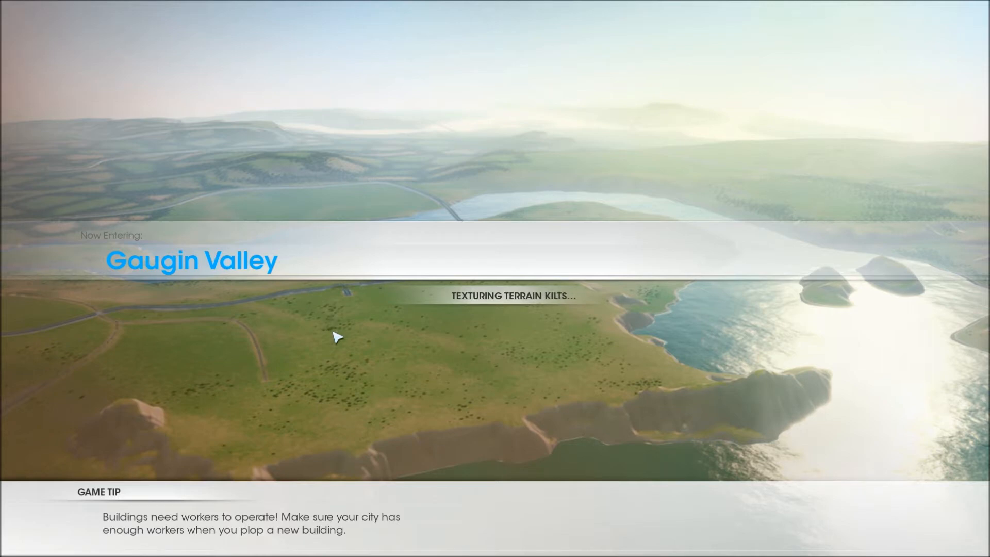
pyautogui.moveTo(337, 339)
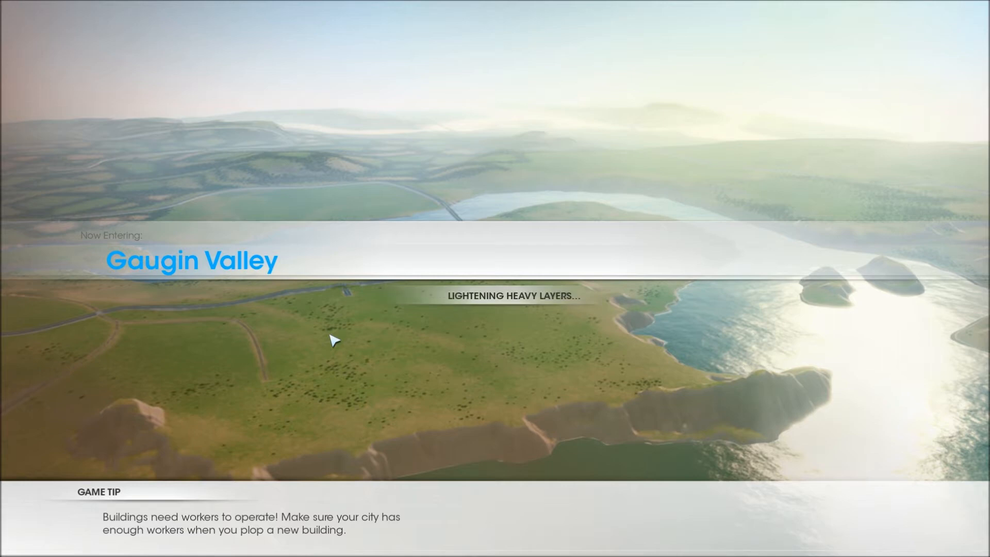
pyautogui.moveTo(317, 327)
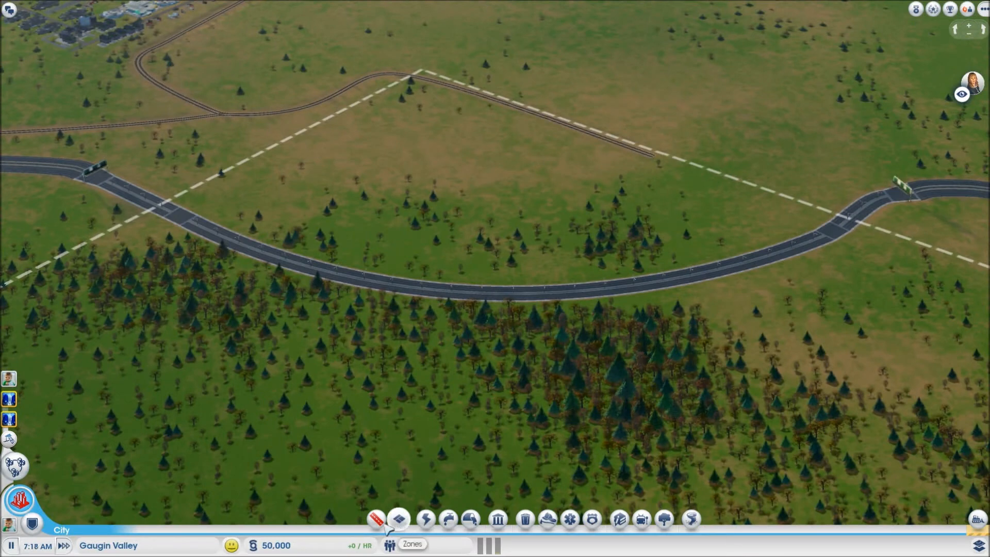
# Show the Ore data map from the All Data Maps panel
pyautogui.click(376, 519)
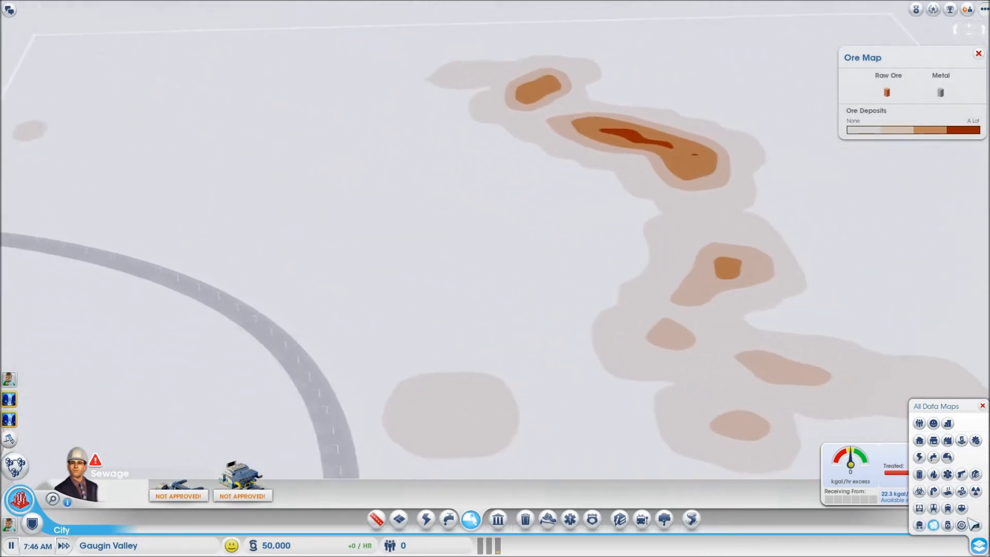
# Cycle through the Coal and Industrial Tech overlays, ending on the Wind map
pyautogui.click(919, 525)
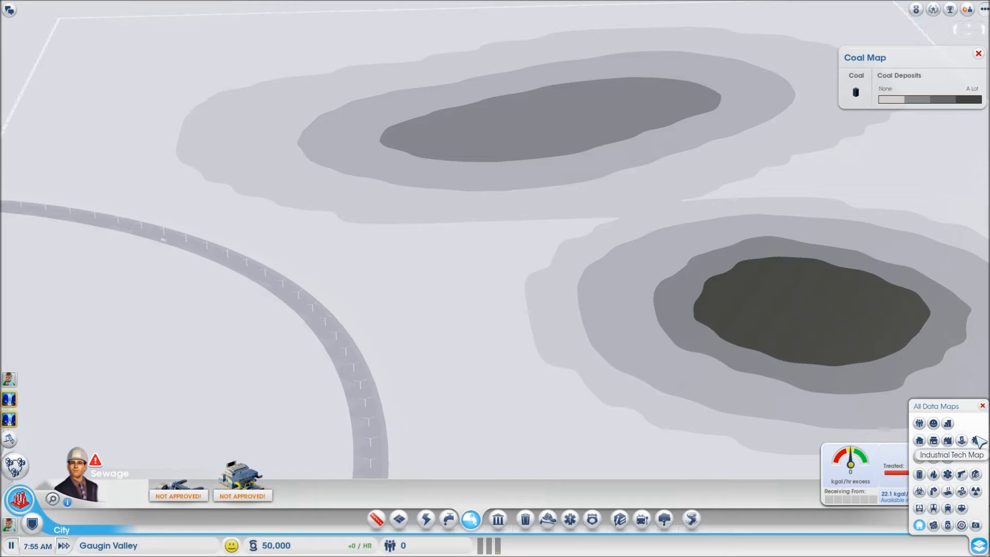
pyautogui.click(976, 440)
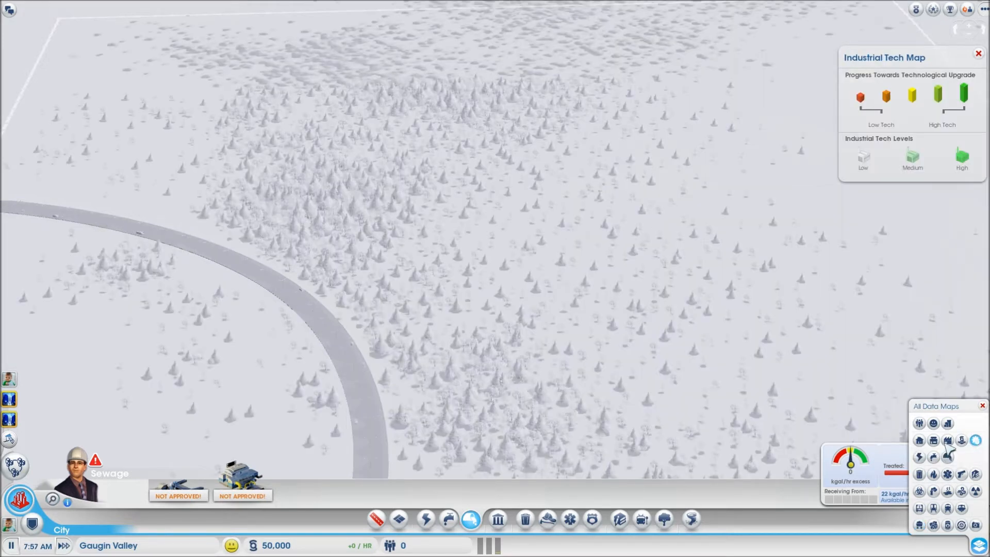
pyautogui.moveTo(947, 507)
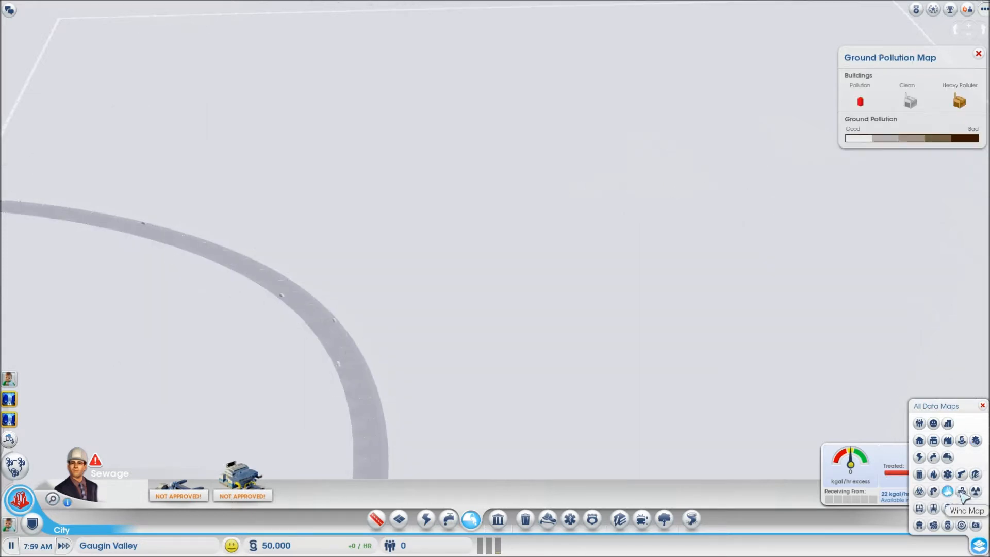
pyautogui.click(946, 492)
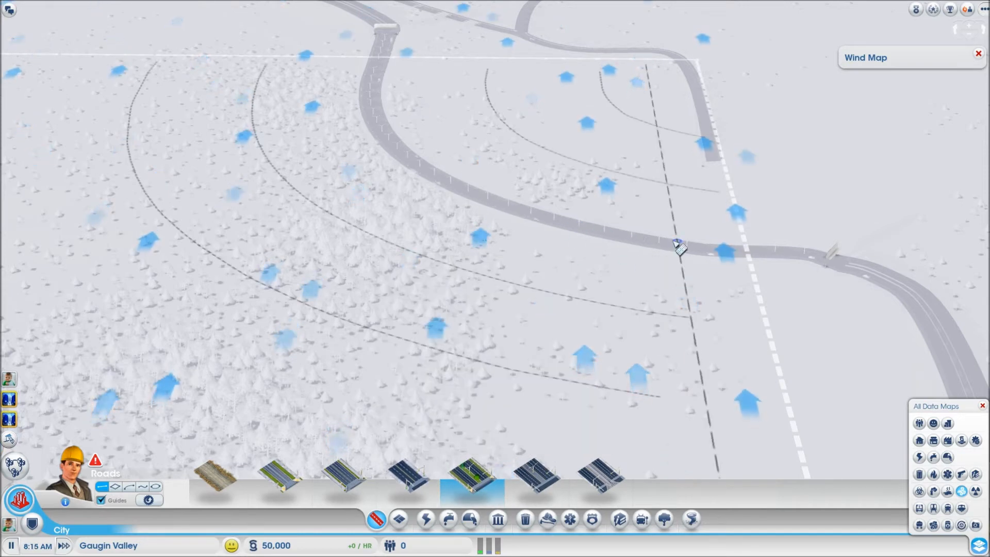
# Lay a short connecting street off the main road and a large circular ring road
pyautogui.moveTo(678, 246); pyautogui.dragTo(434, 364)
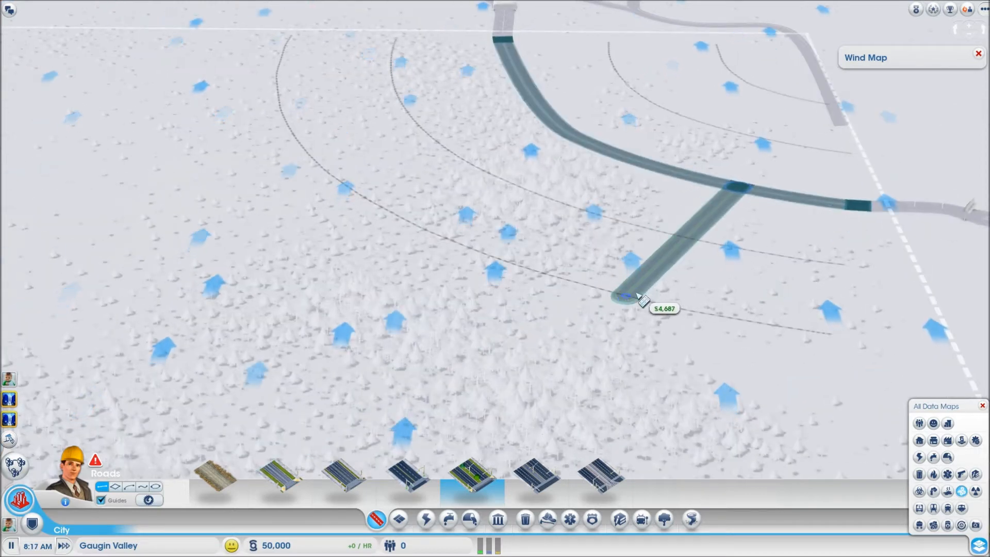
pyautogui.moveTo(625, 297); pyautogui.dragTo(694, 319)
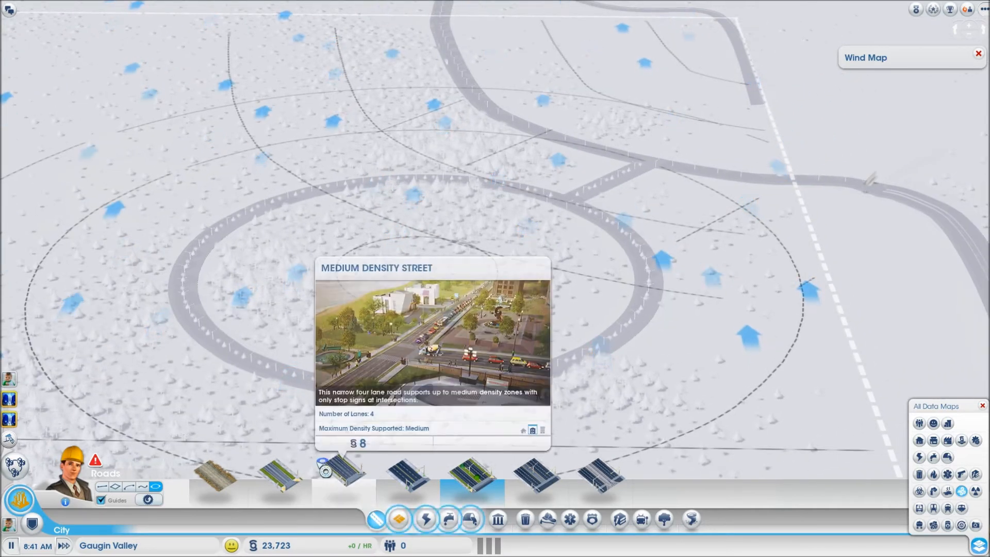
# Draw a small Medium Density Street circle at the centre of the ring road
pyautogui.click(279, 477)
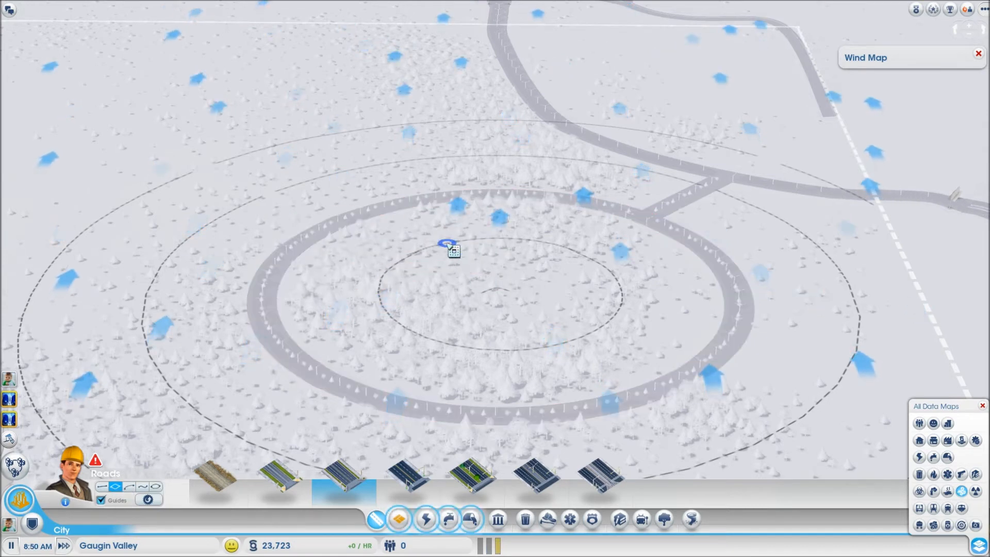
pyautogui.moveTo(449, 246); pyautogui.dragTo(688, 375)
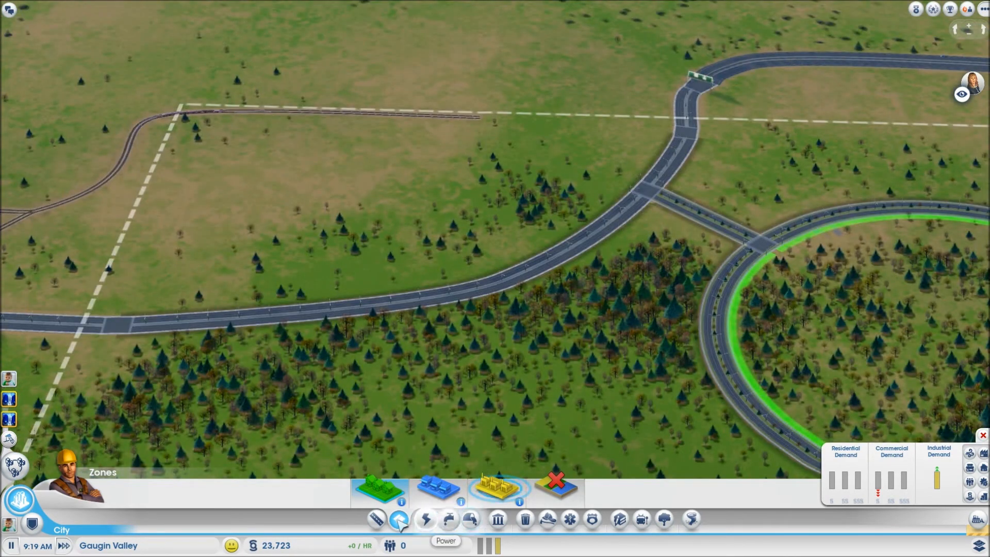
pyautogui.moveTo(398, 518)
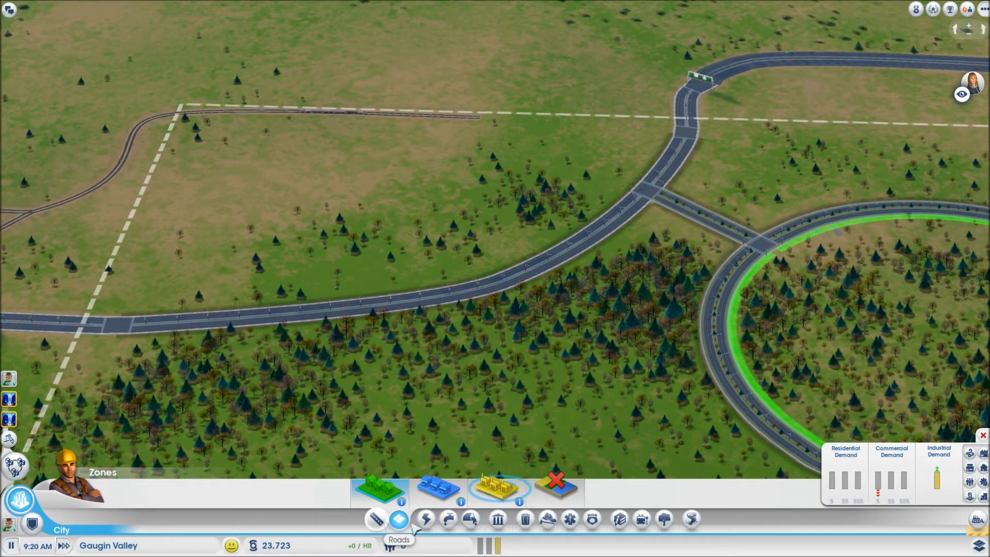
# Build a three-lot rectangular road block off the main road and zone it residential
pyautogui.click(398, 519)
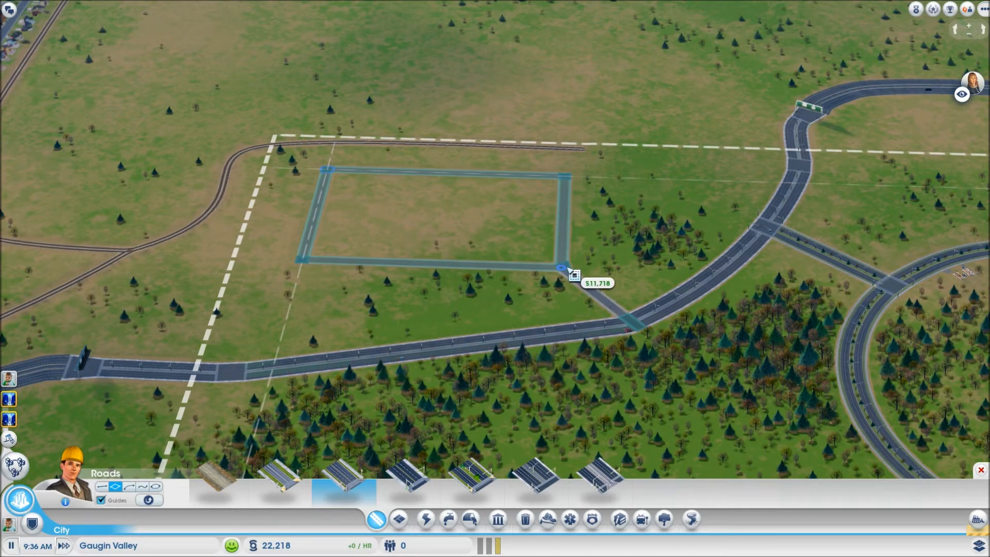
pyautogui.click(561, 266)
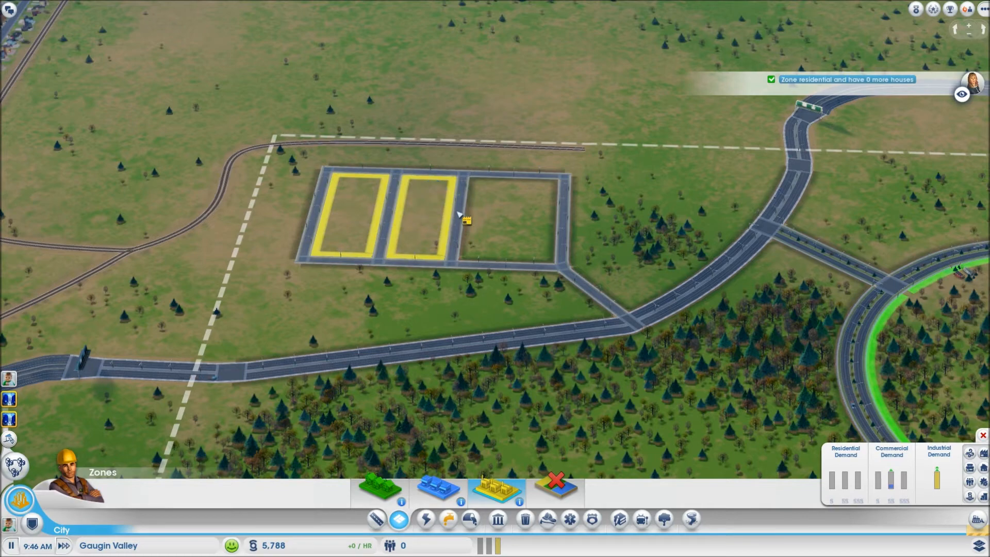
pyautogui.click(499, 217)
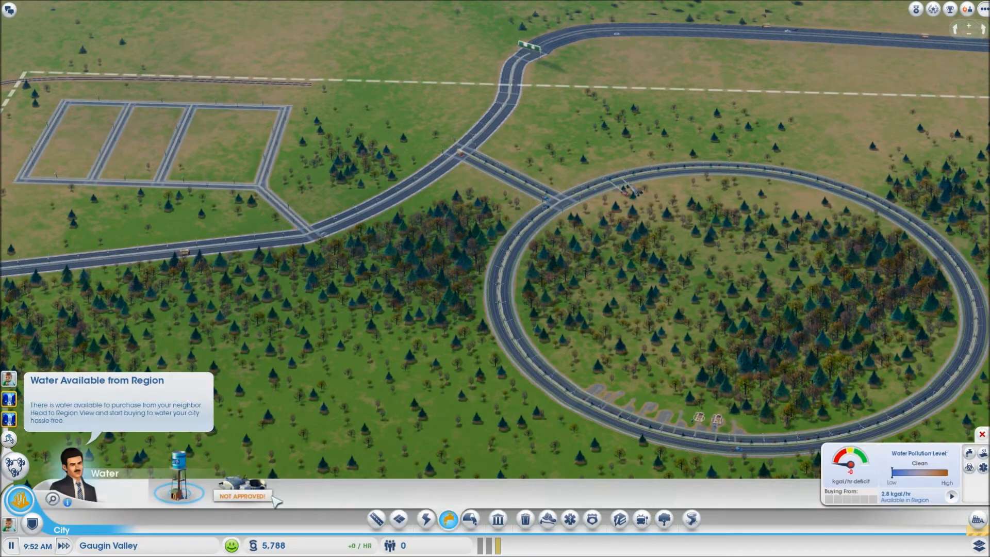
# Place a water tower beside the northern road from the Water menu
pyautogui.click(180, 481)
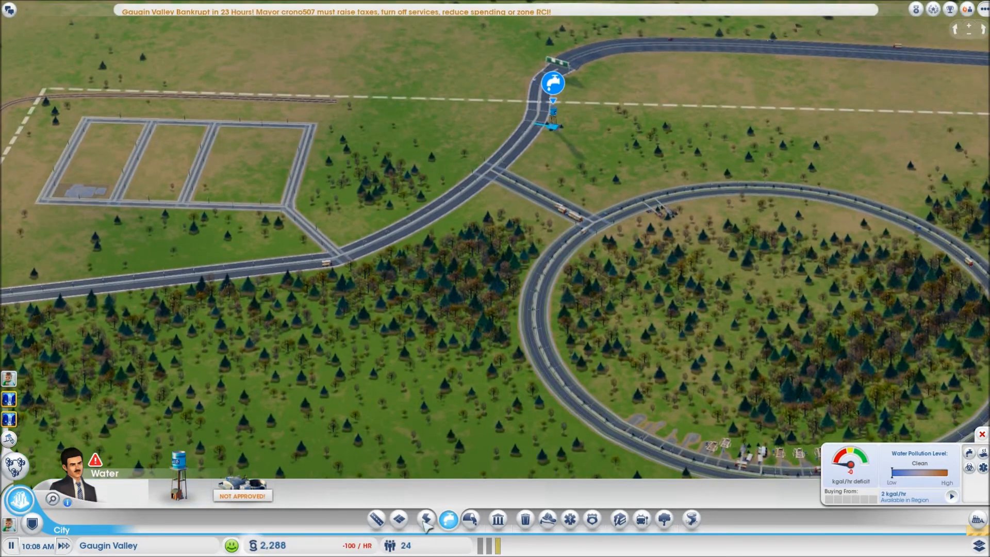
pyautogui.click(427, 520)
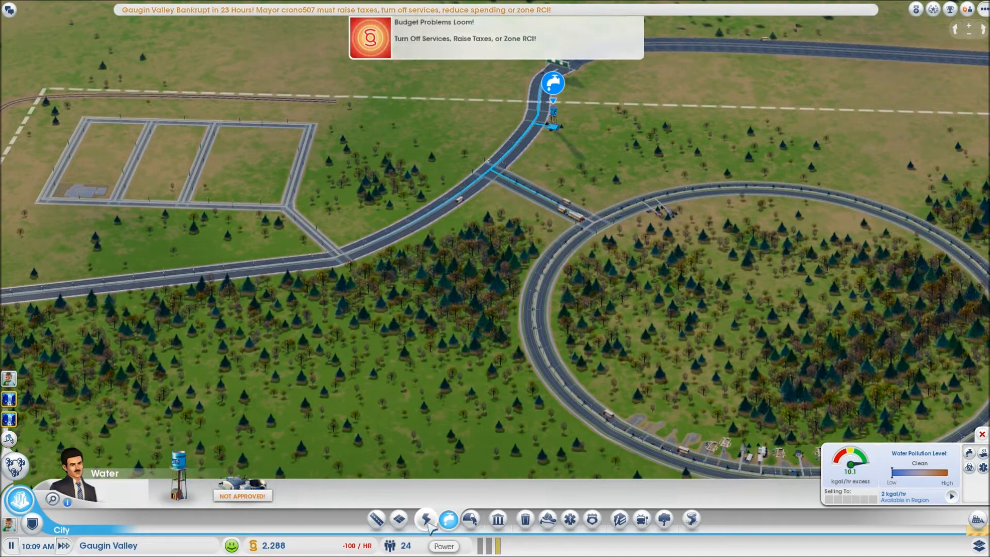
pyautogui.click(427, 519)
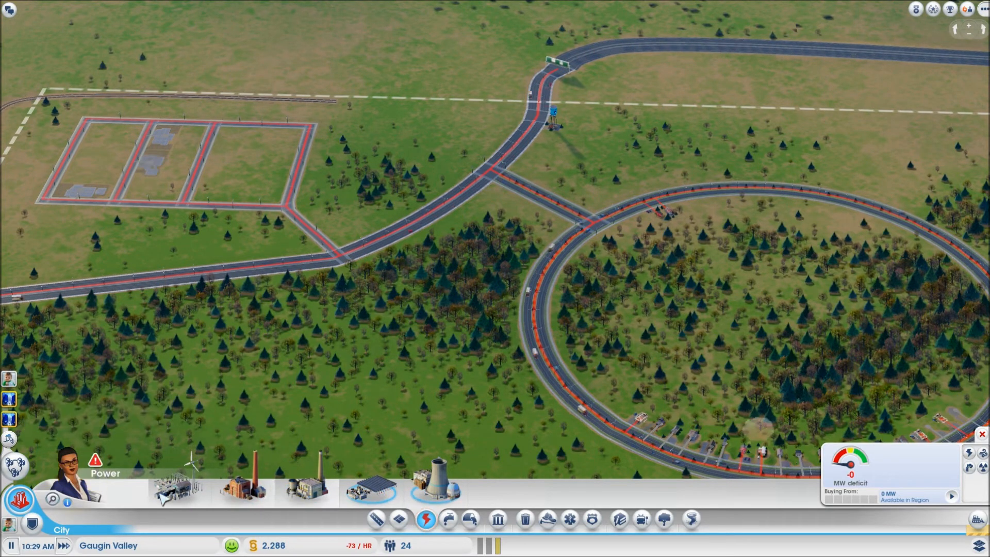
# Take out the $25,000 Bond A in the City Budget and close the panel
pyautogui.click(253, 544)
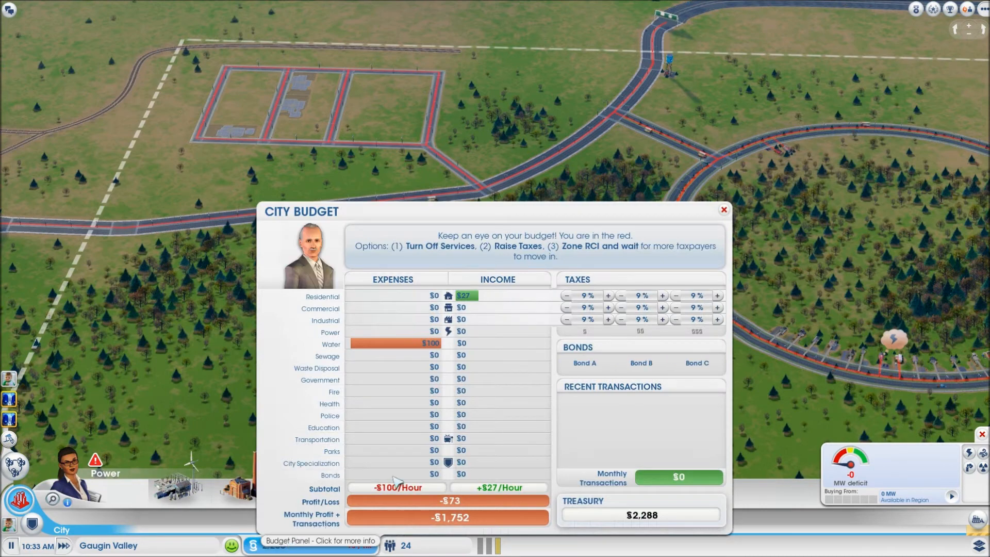
pyautogui.click(583, 363)
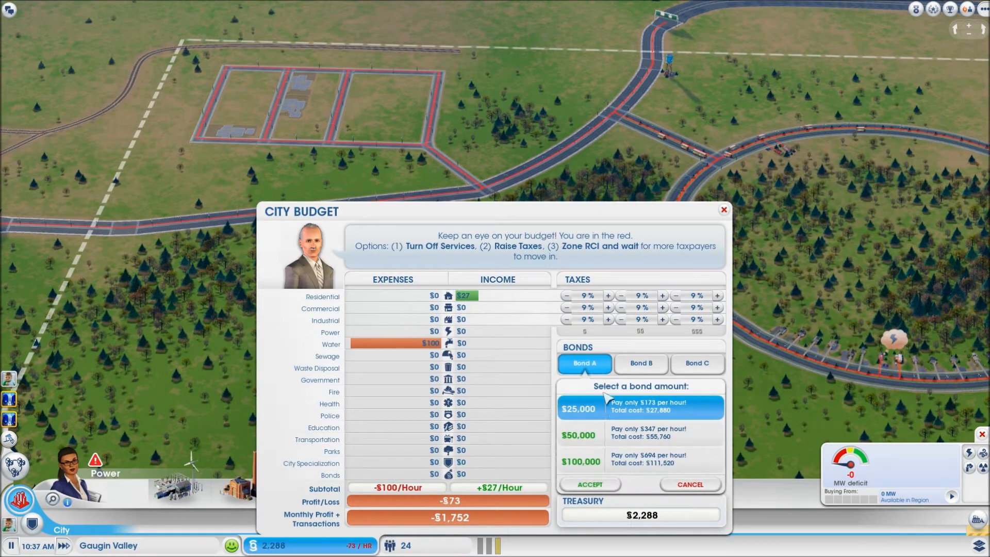
pyautogui.click(587, 485)
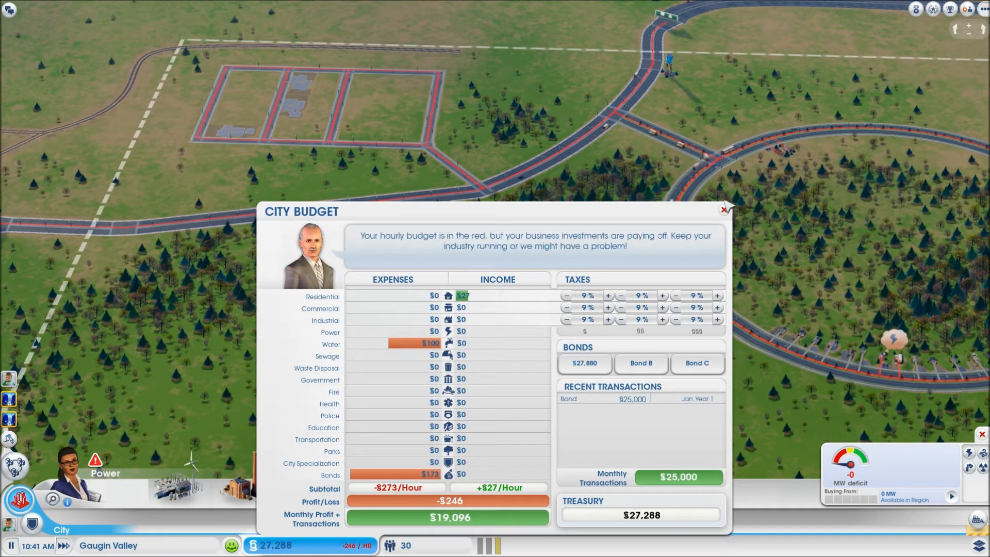
pyautogui.click(725, 210)
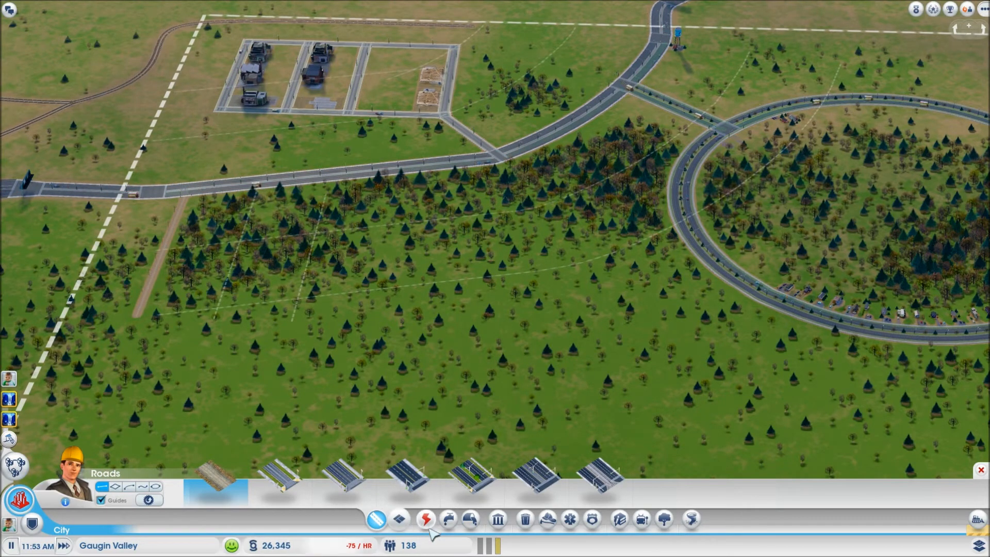
# Build a wind power plant at the end of the new dirt road
pyautogui.click(425, 519)
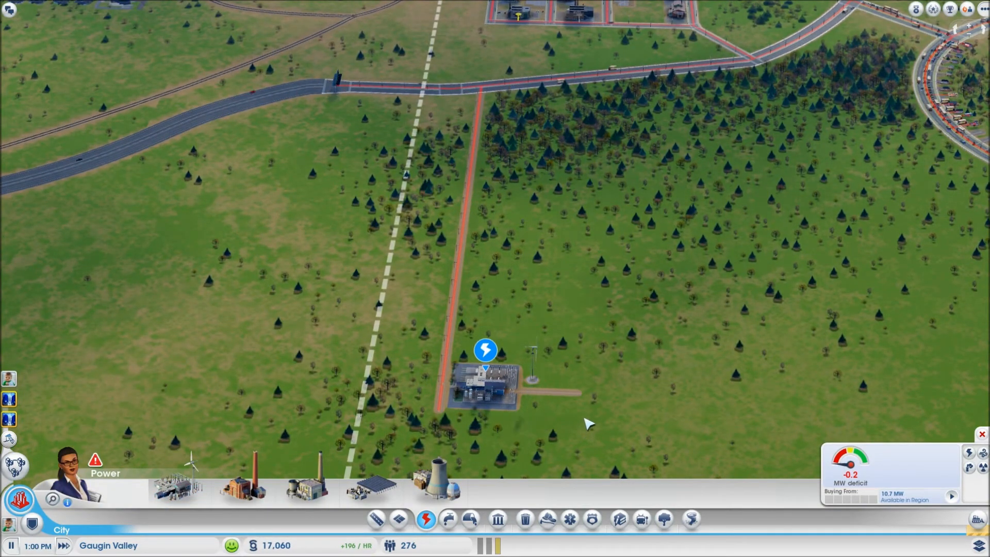
pyautogui.click(489, 384)
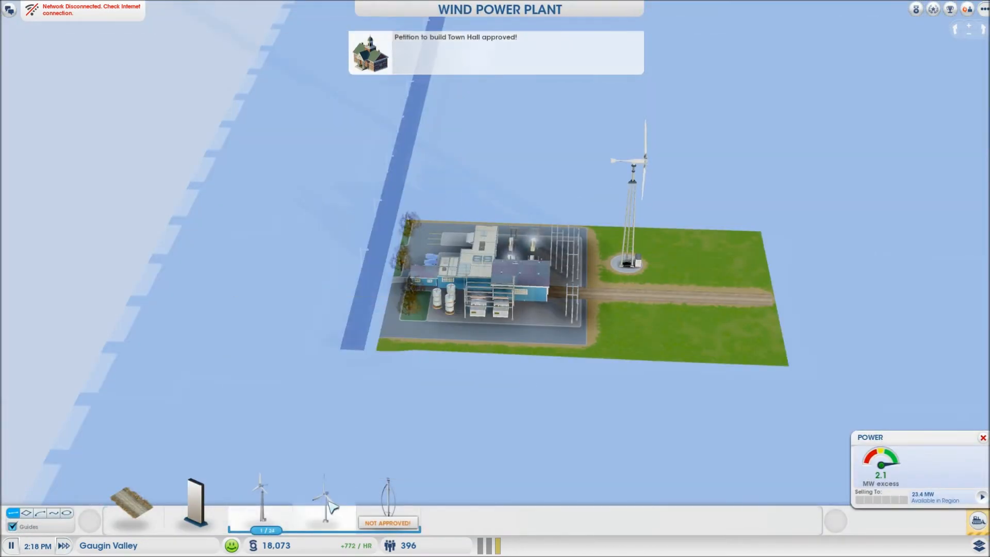
# Add a second wind turbine module beside the first at the power plant
pyautogui.click(324, 505)
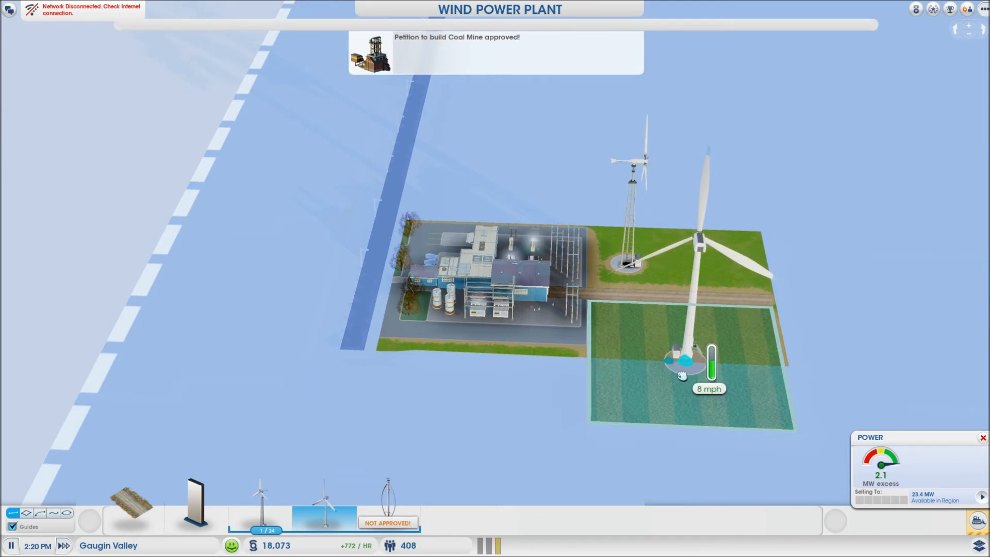
pyautogui.click(681, 372)
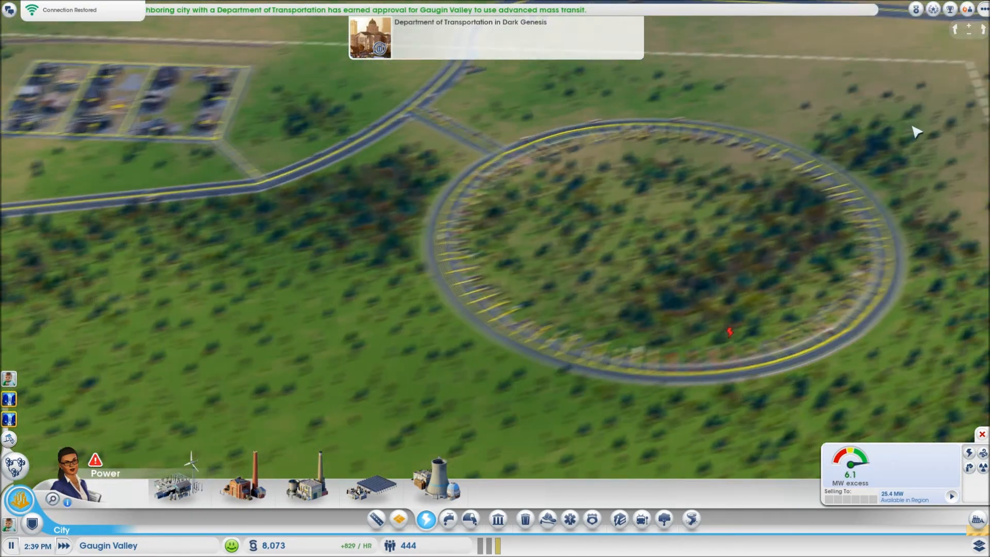
# Place a sewage outflow pipe near the power plant and dismiss its info popup
pyautogui.click(450, 520)
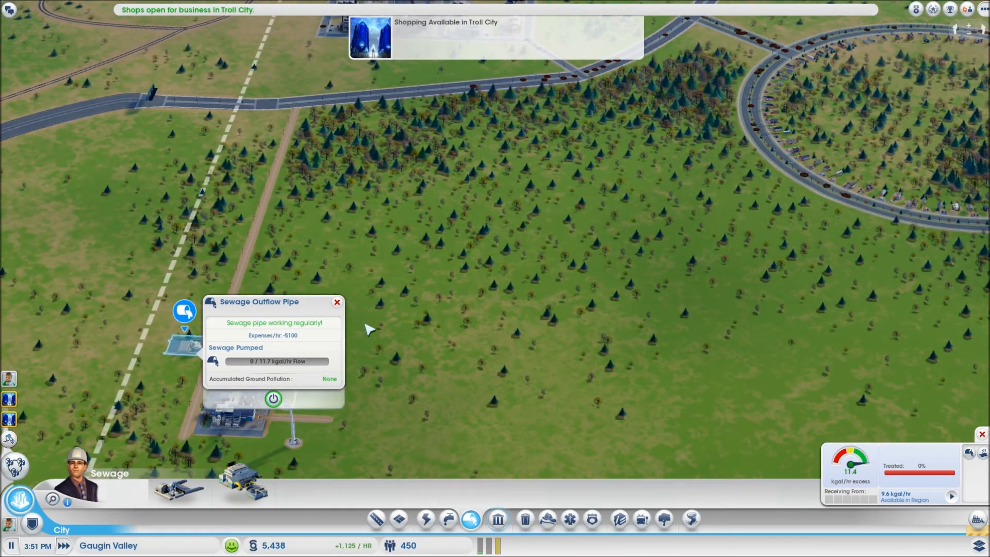
pyautogui.click(336, 302)
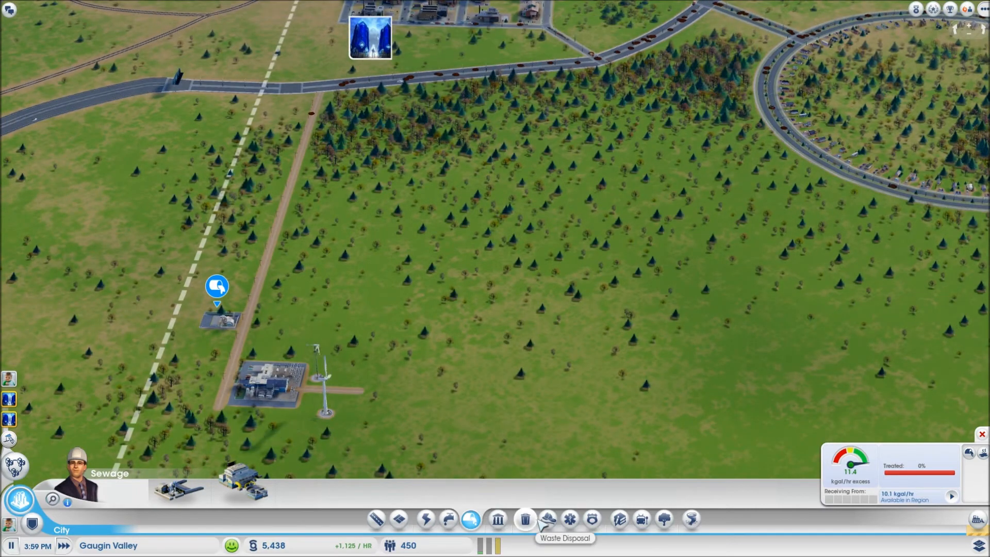
pyautogui.click(525, 519)
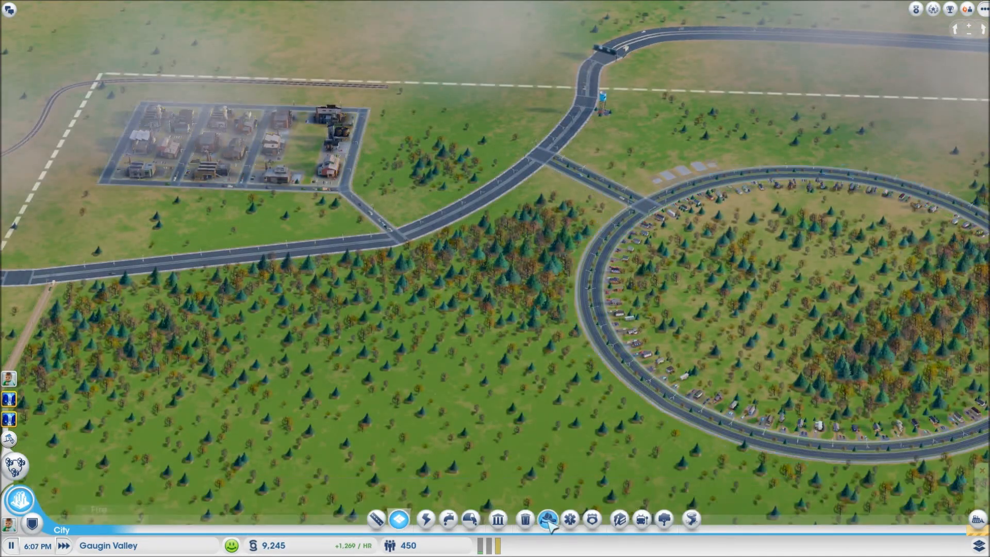
# Switch the build menu to the fire service buildings
pyautogui.click(547, 520)
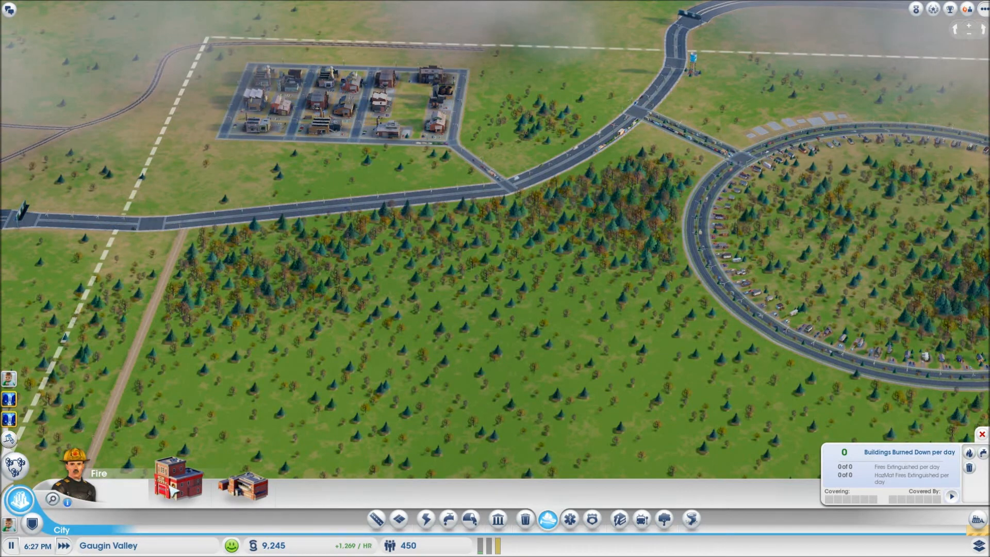
# Check the fire station option, then move to garbage buildings for a dump by the power plant
pyautogui.click(178, 479)
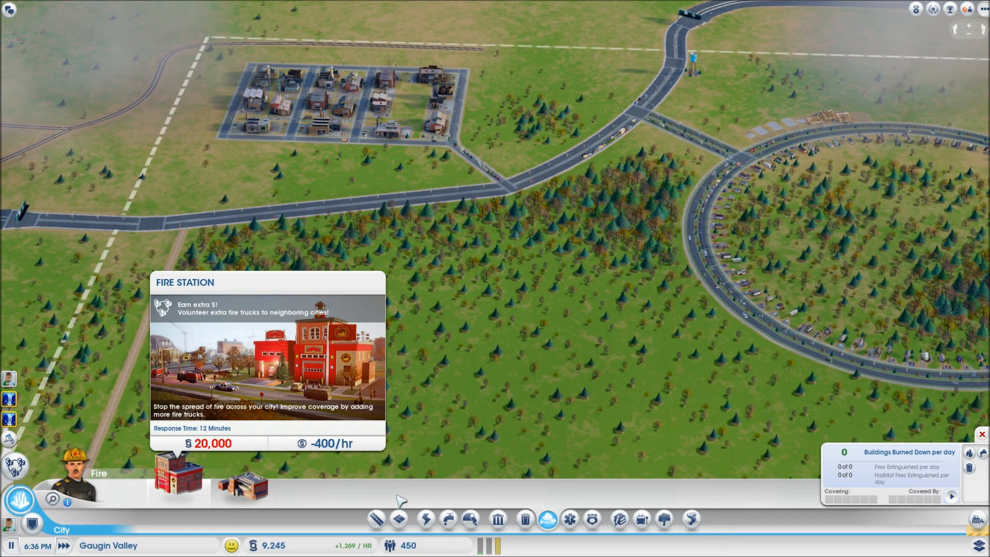
pyautogui.click(524, 518)
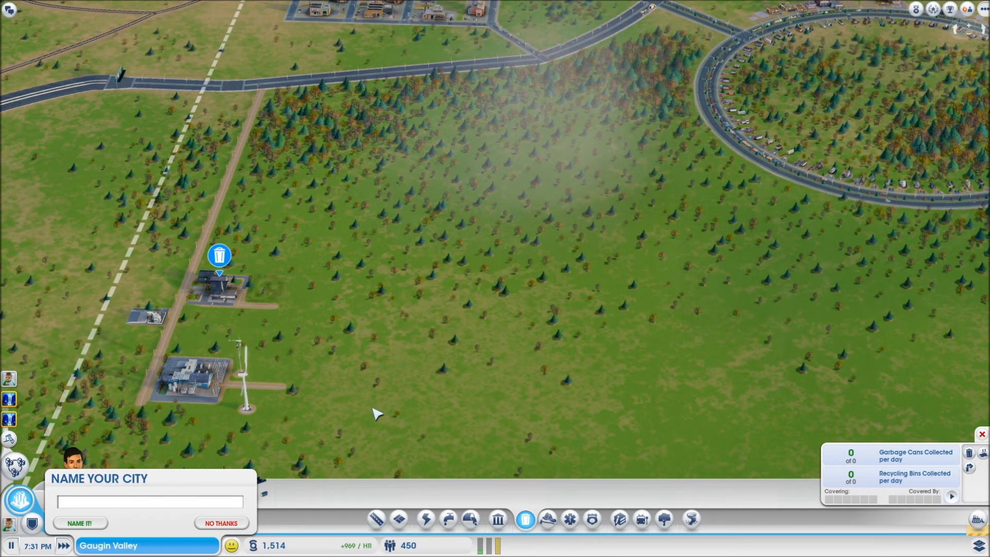
# Name the city Minewell and confirm it with Name It!
pyautogui.write('Minewel')
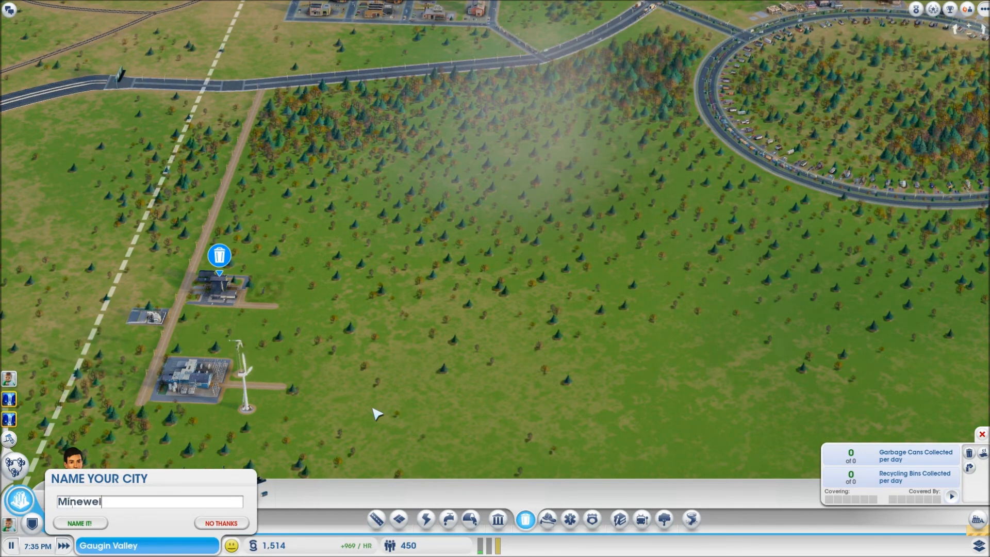
pyautogui.click(79, 523)
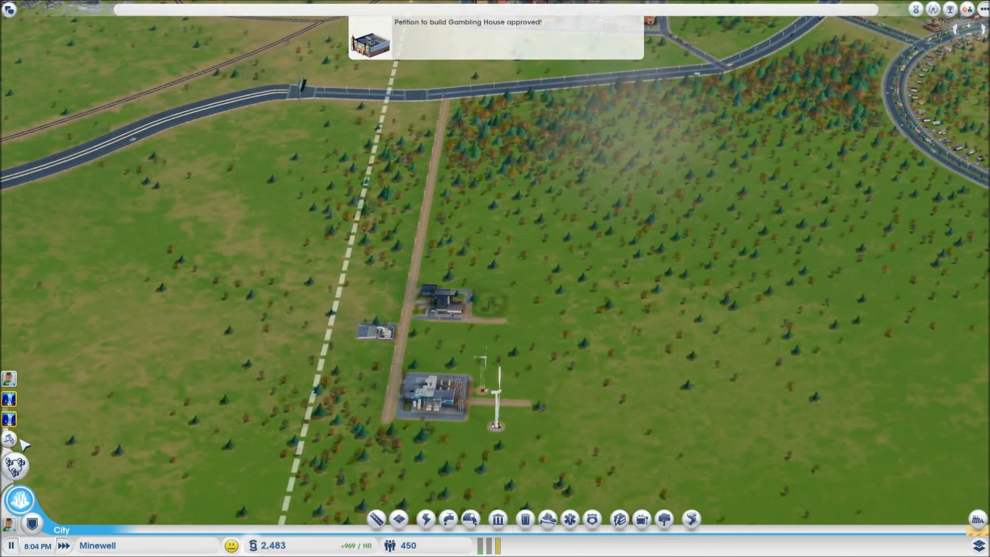
# Show the Trading specialization buildings, both still unapproved
pyautogui.click(21, 499)
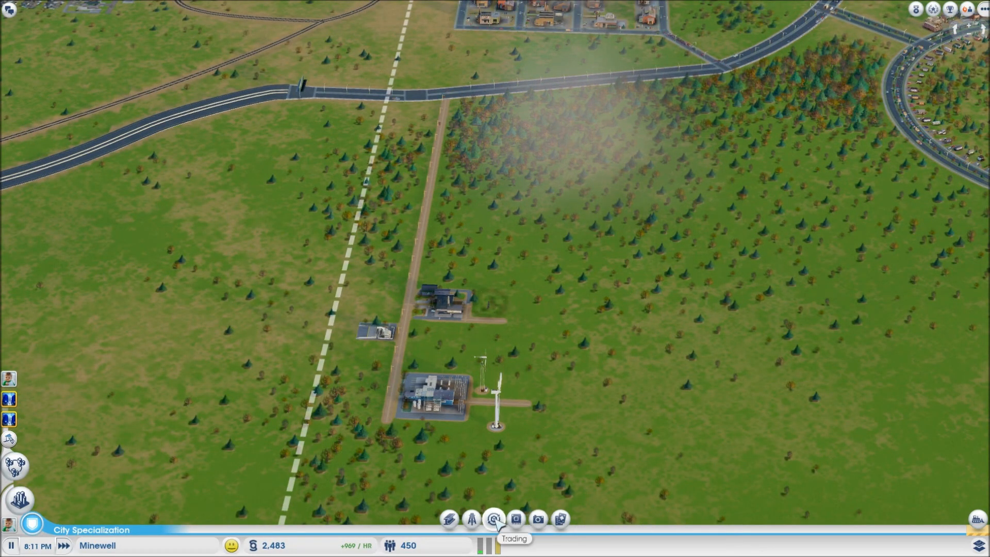
pyautogui.click(494, 518)
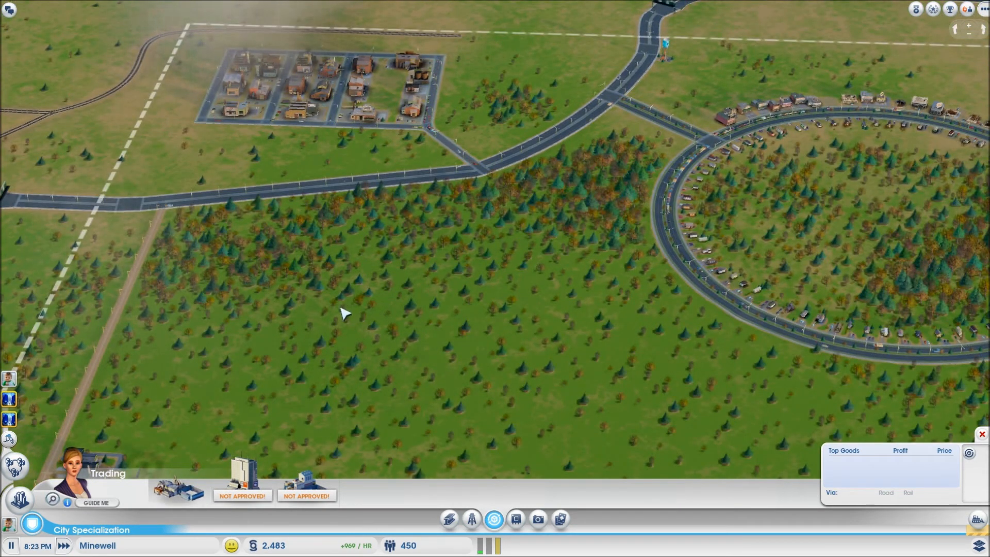
pyautogui.moveTo(300, 549)
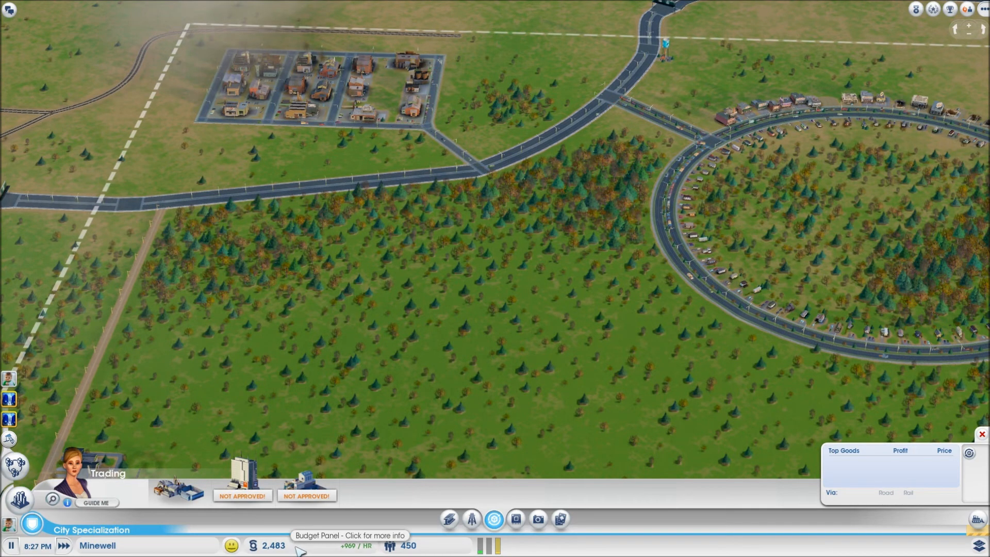
pyautogui.click(492, 518)
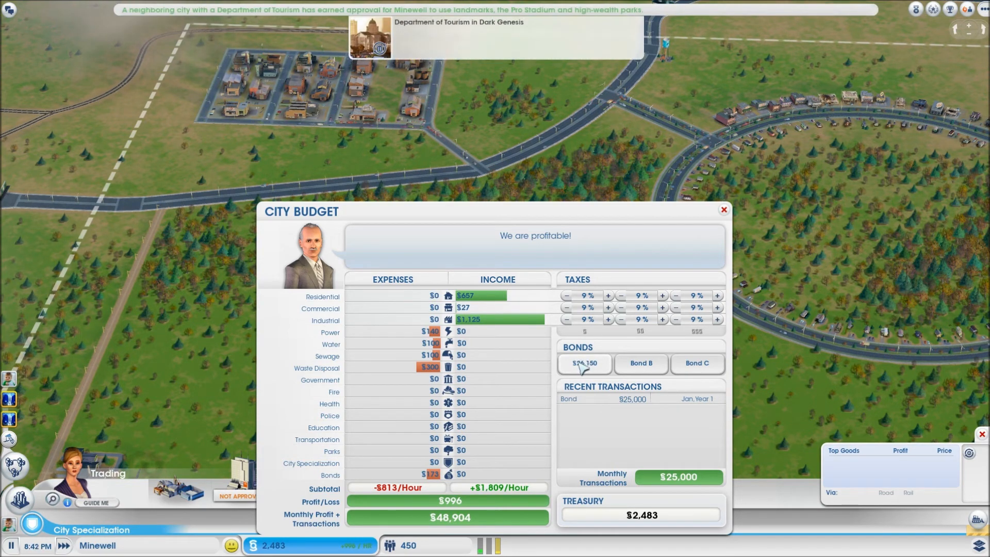
pyautogui.click(723, 209)
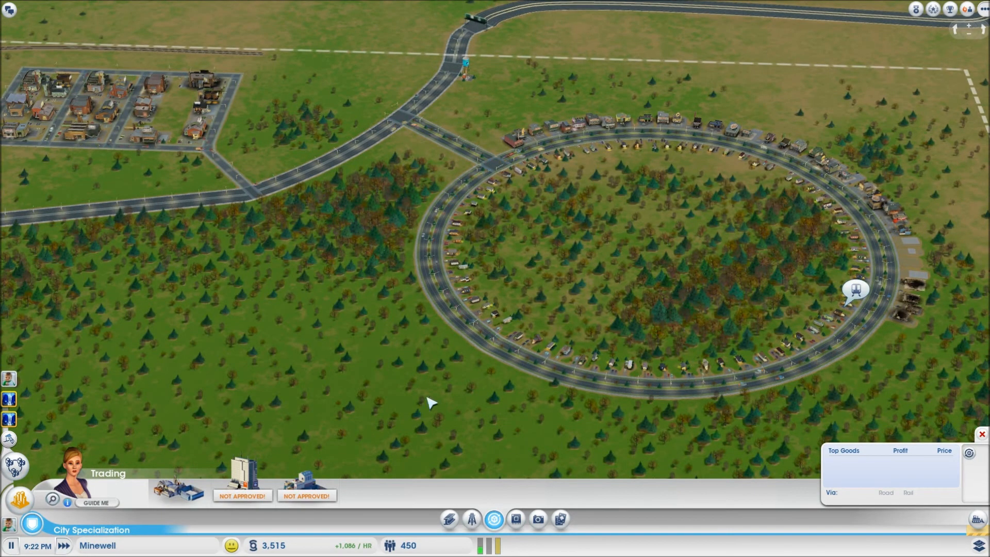
# Return to the City toolbar and show the zoning overlay along the ring road
pyautogui.click(855, 291)
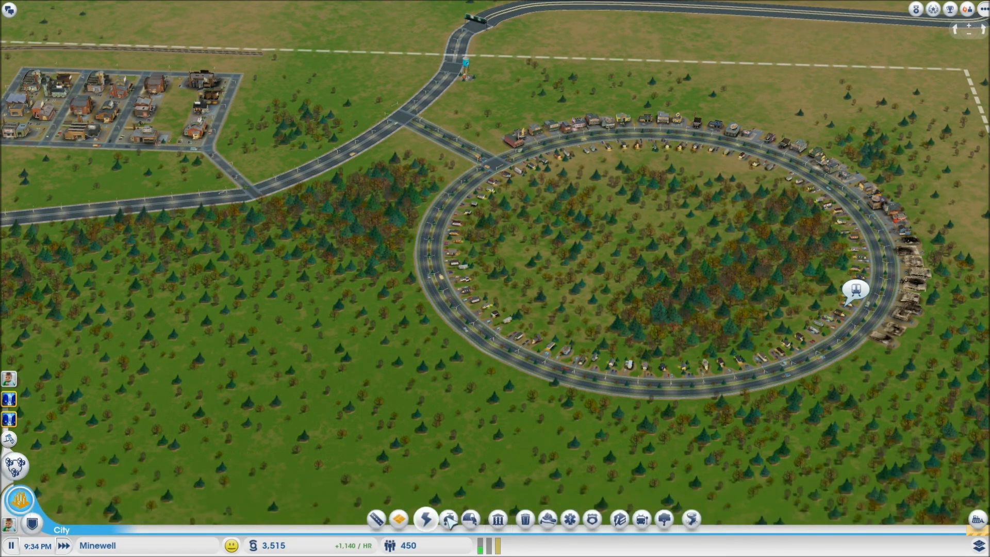
pyautogui.click(398, 518)
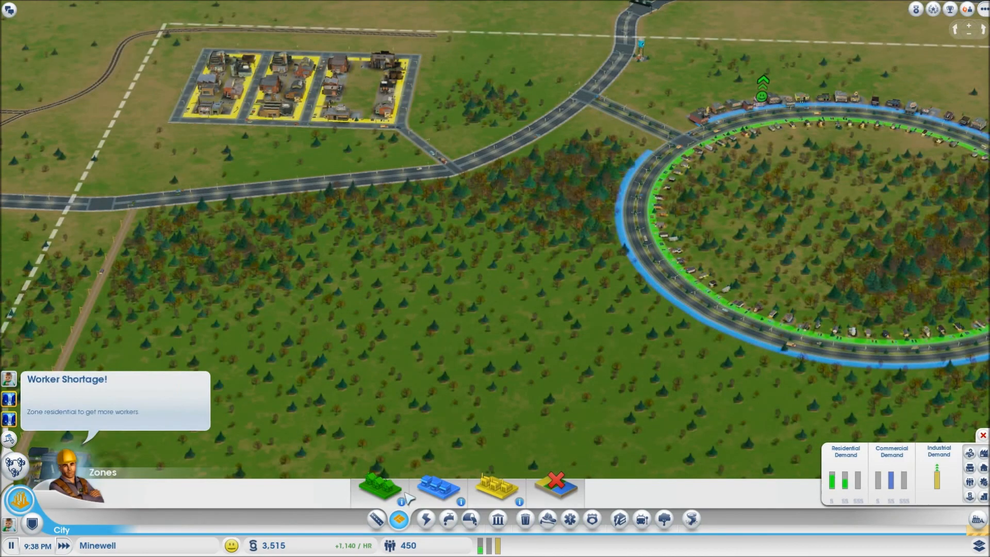
pyautogui.moveTo(378, 488)
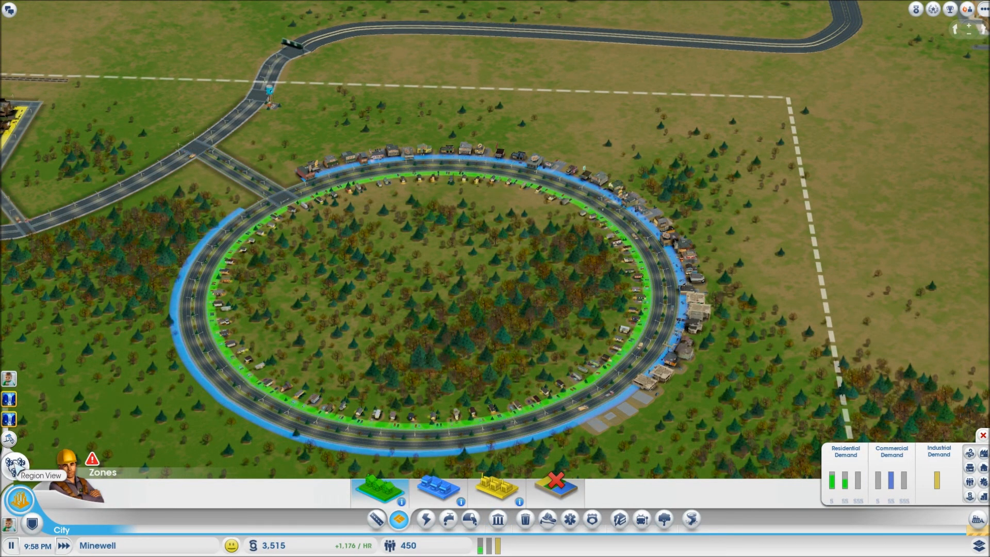
pyautogui.click(18, 466)
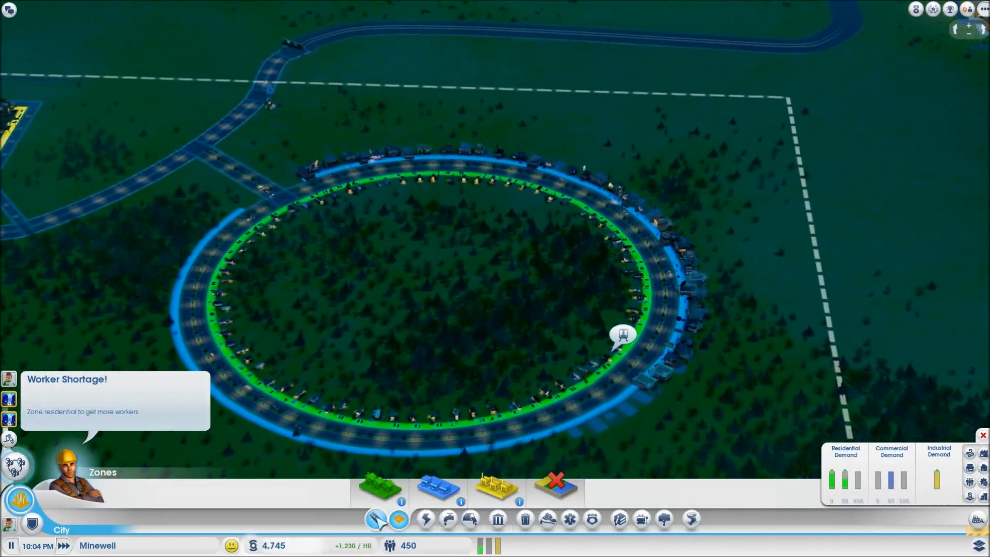
# Lay a small circular road inside the ring road, dropping funds to 853
pyautogui.click(398, 520)
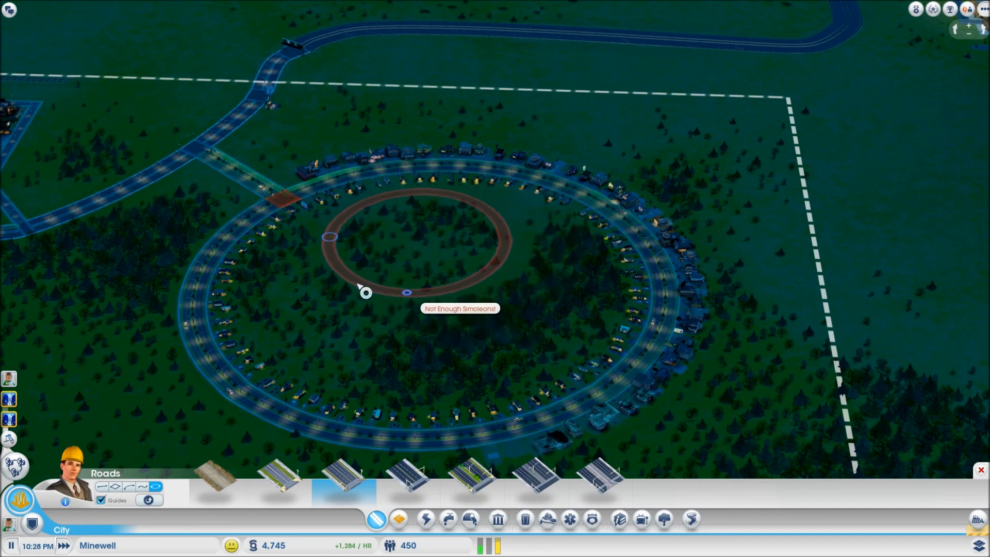
pyautogui.click(363, 291)
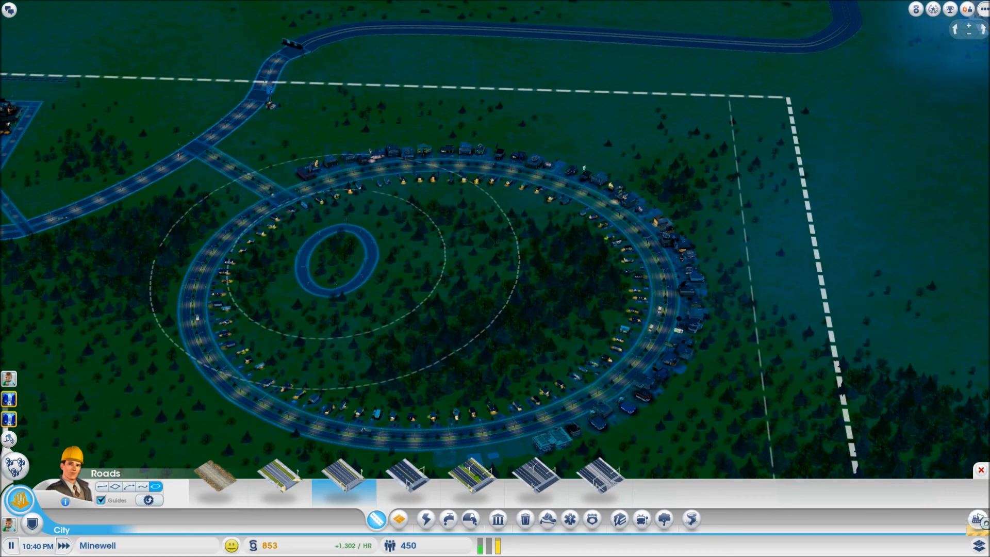
pyautogui.click(497, 518)
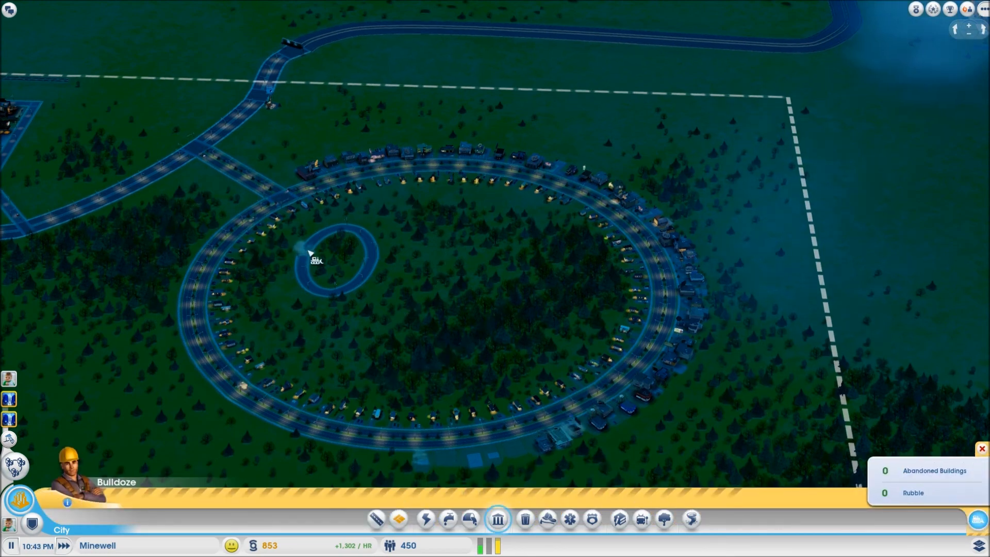